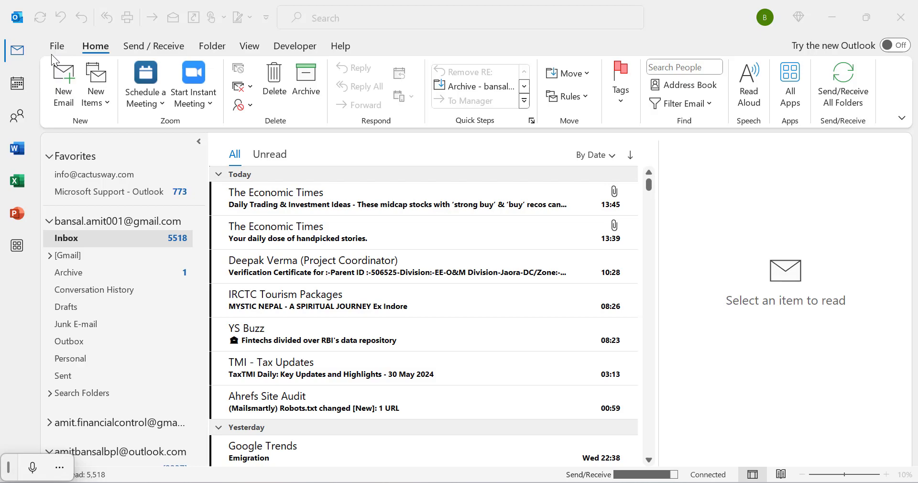
Open the File backstage to view Account Information.
left_click(56, 45)
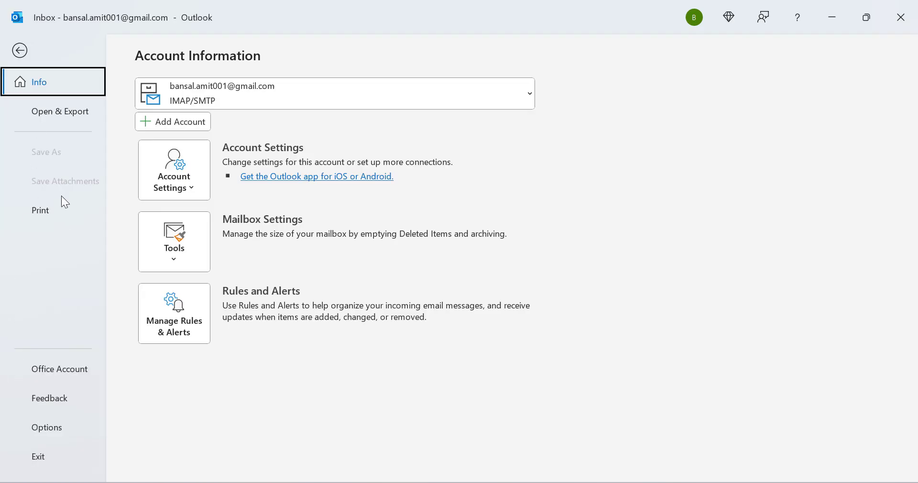
mouse_move(19, 448)
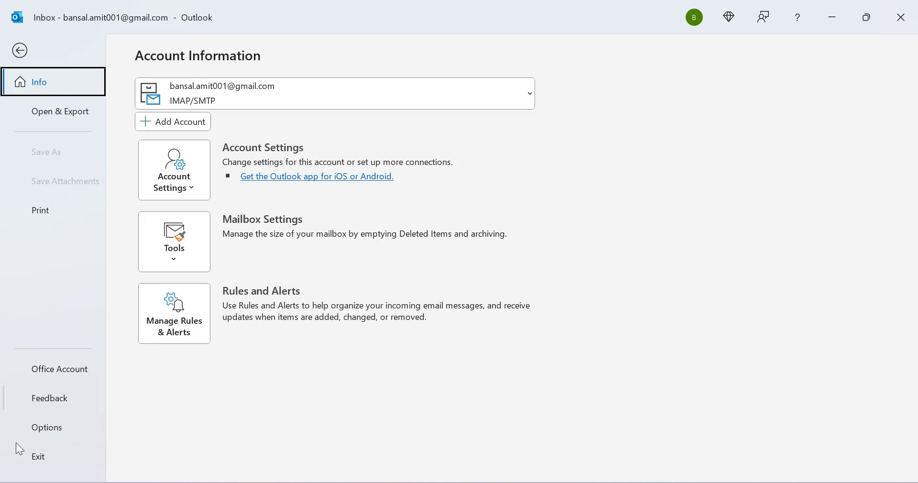
Open Outlook Options on the Mail category.
left_click(46, 427)
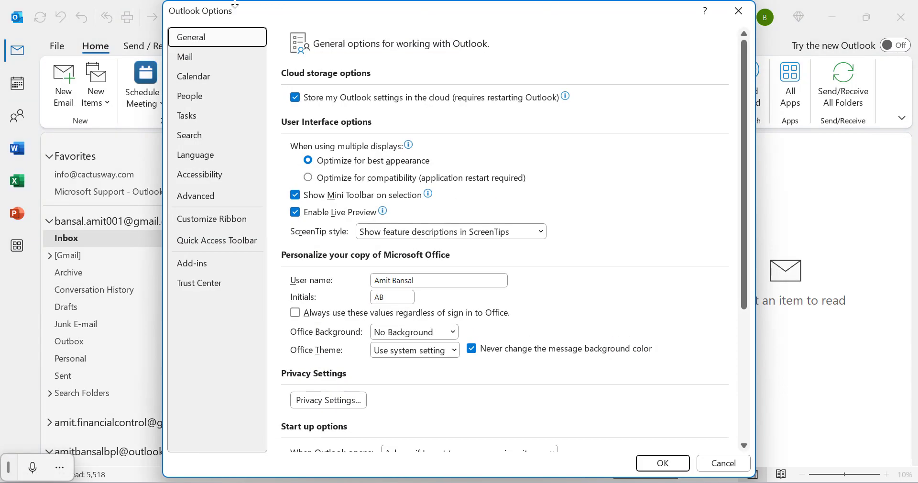
mouse_move(203, 62)
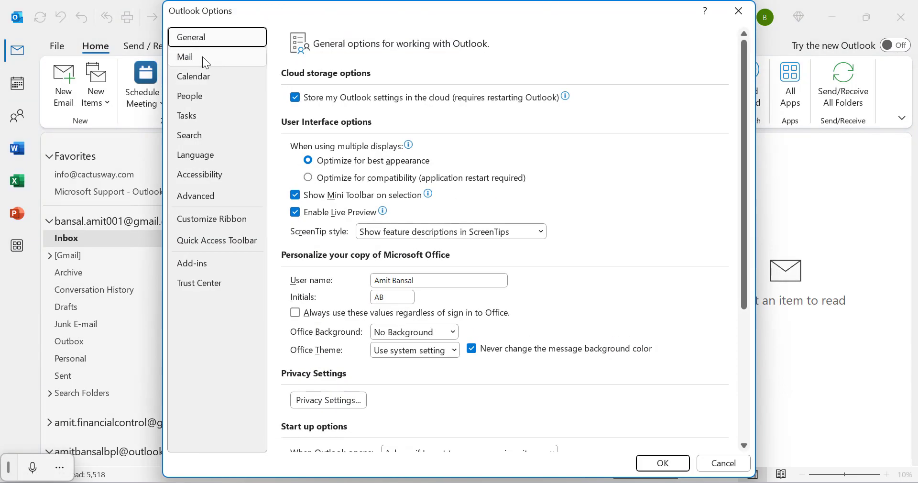
left_click(186, 57)
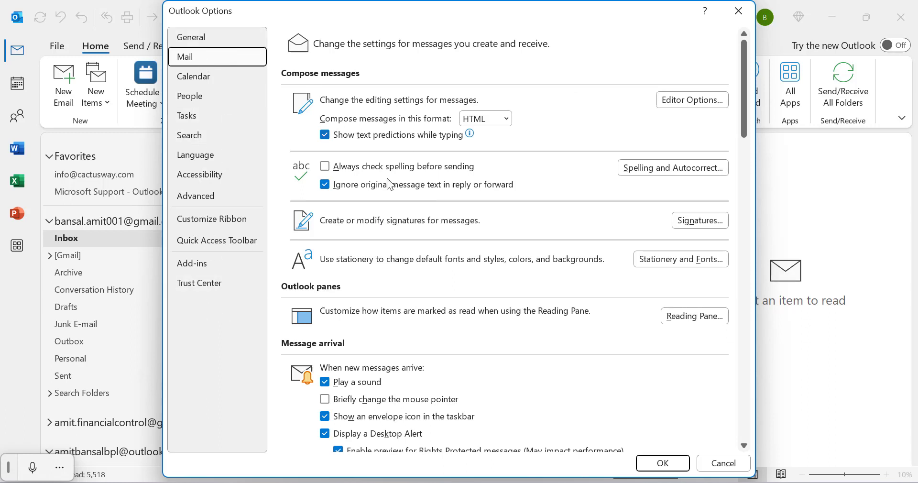
mouse_move(673, 168)
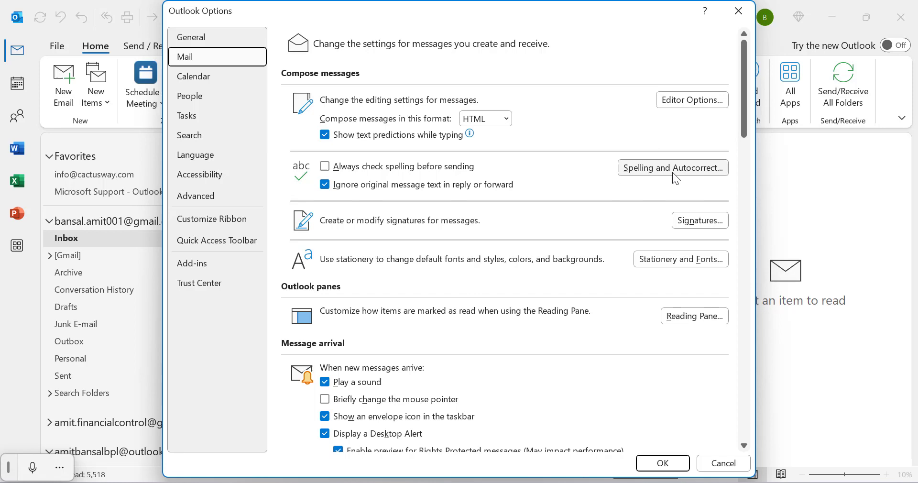
mouse_move(315, 79)
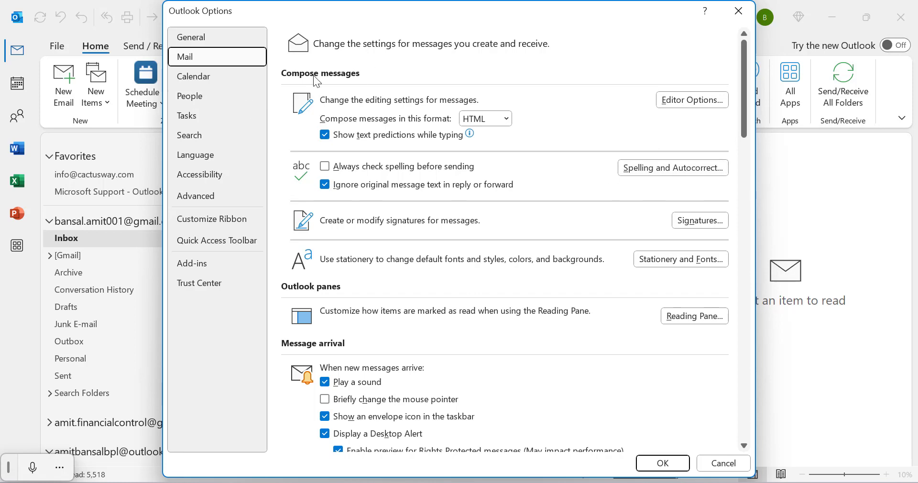
Open Editor Options on the Proofing page for email.
left_click(692, 99)
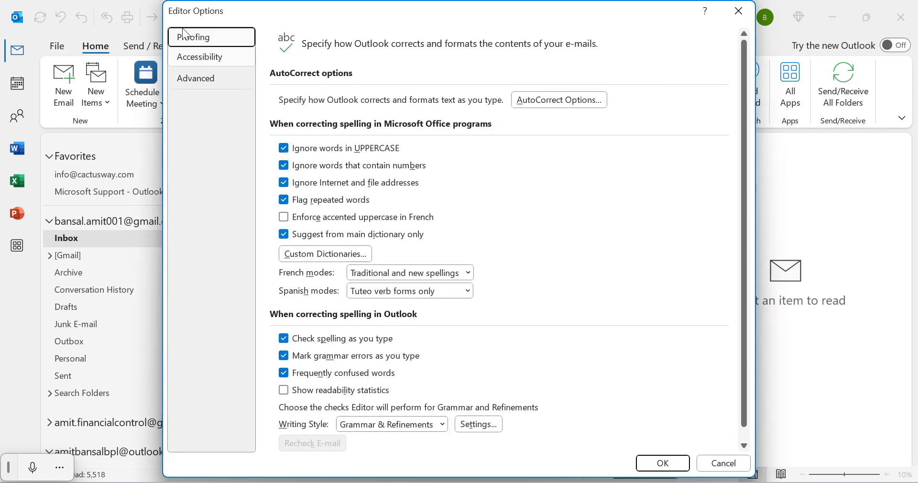
mouse_move(211, 113)
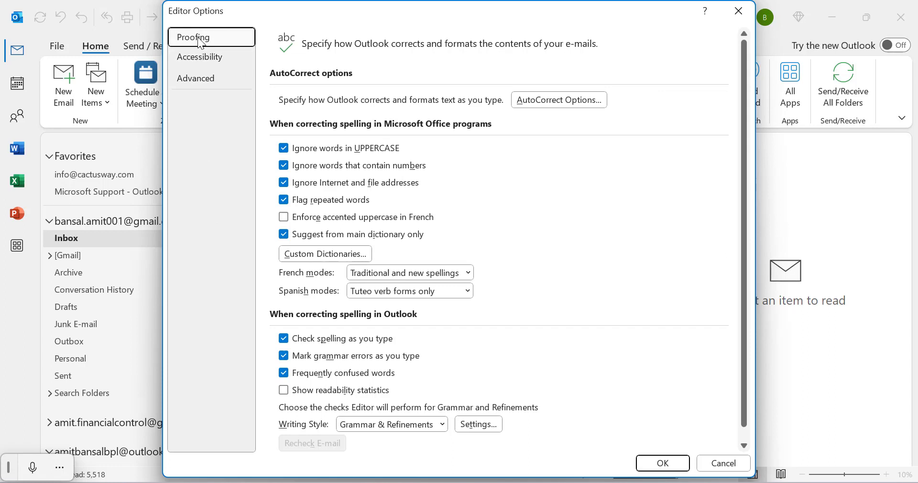
mouse_move(558, 100)
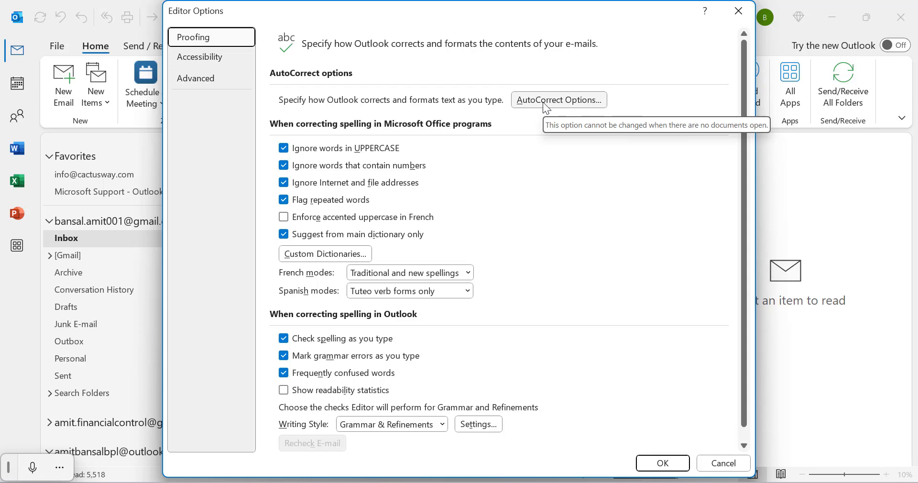
Open the AutoCorrect dialog with its replace-as-you-type list.
left_click(557, 99)
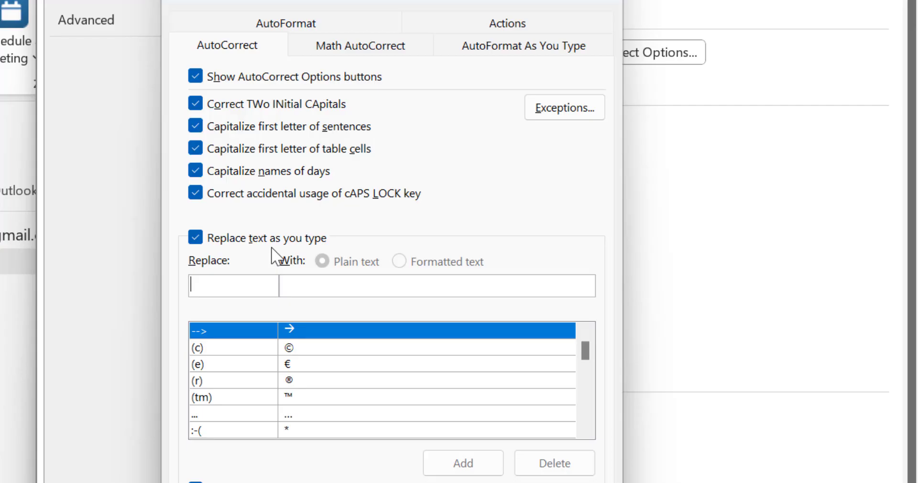
mouse_move(216, 275)
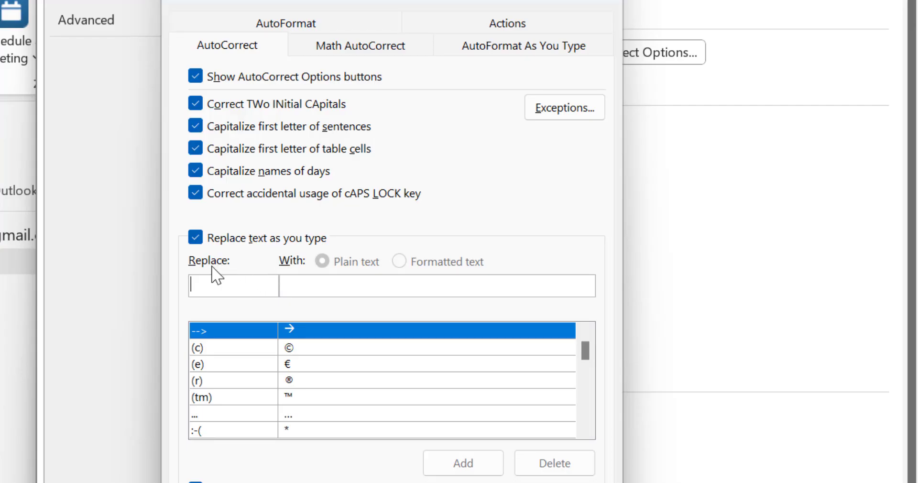
mouse_move(287, 283)
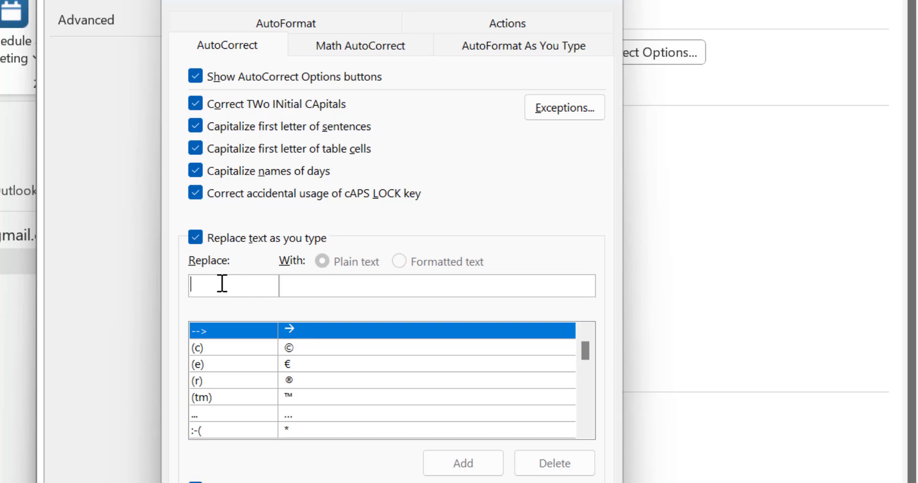
mouse_move(231, 287)
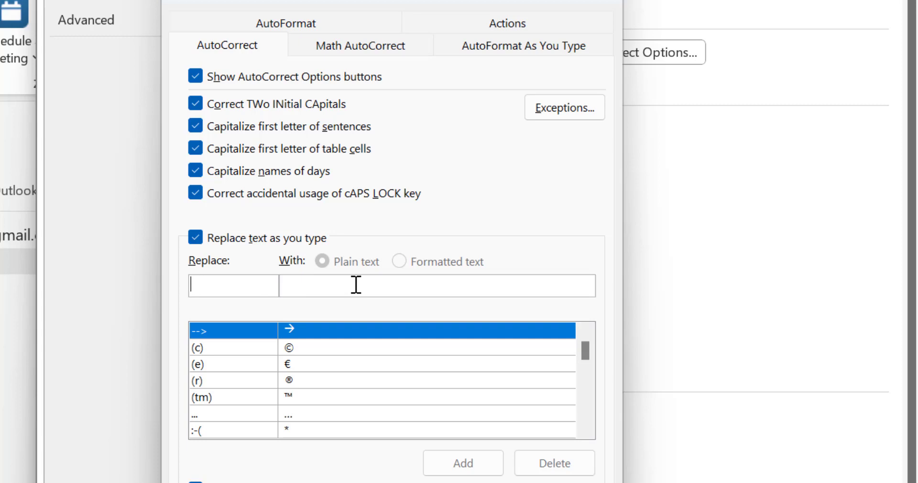
mouse_move(335, 309)
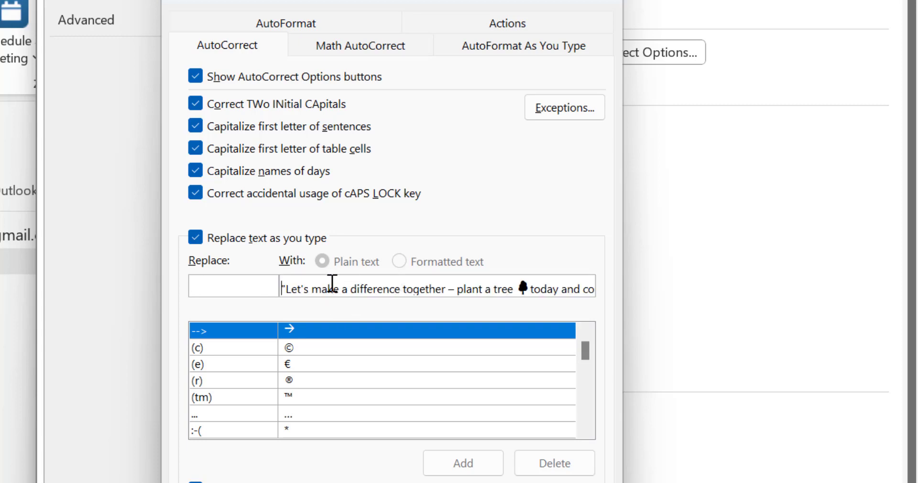
mouse_move(442, 278)
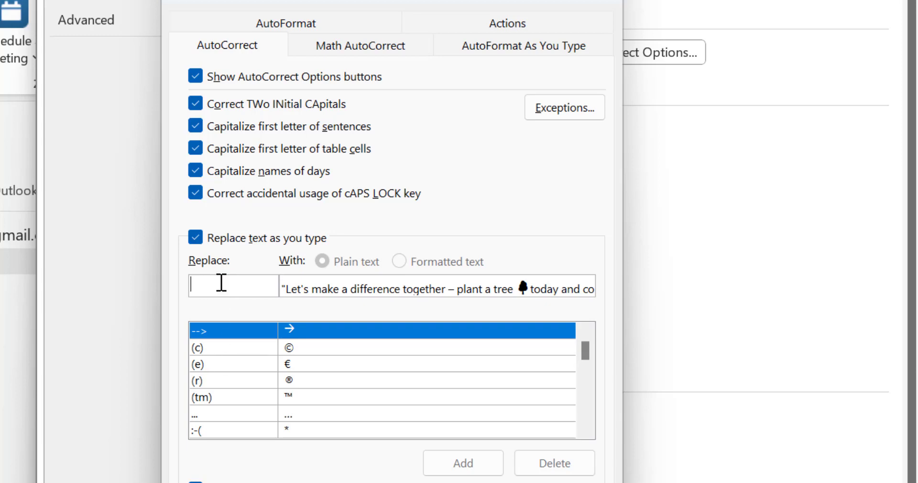
Enter '#a' as the shortcut replaced by the tree-planting phrase.
type("#a")
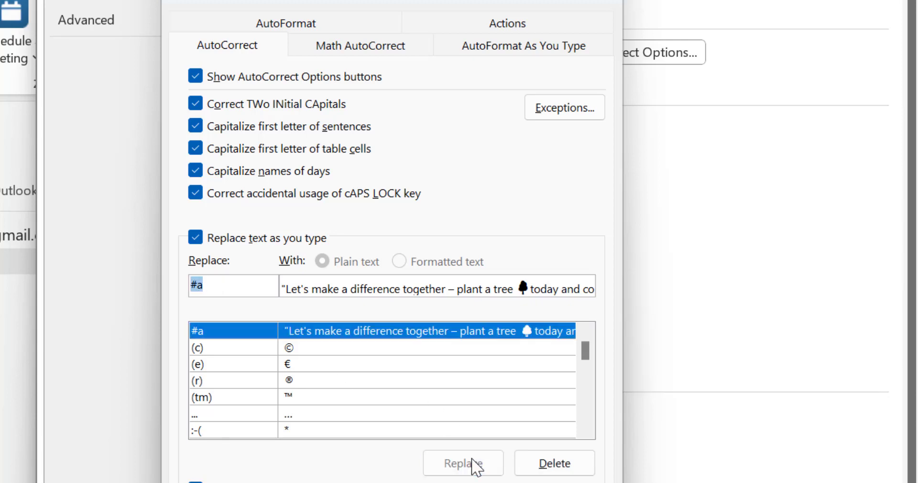
mouse_move(198, 347)
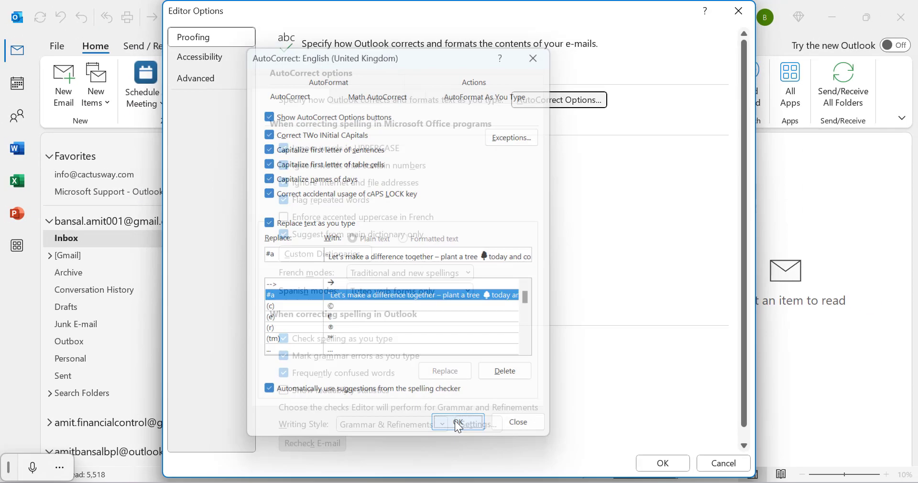
Confirm Editor Options and Outlook Options to save the '#a' entry.
left_click(458, 422)
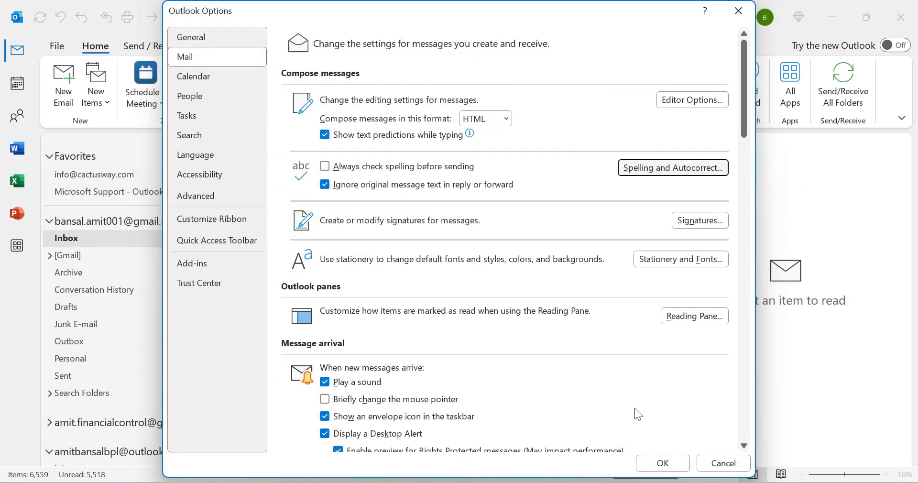
left_click(723, 463)
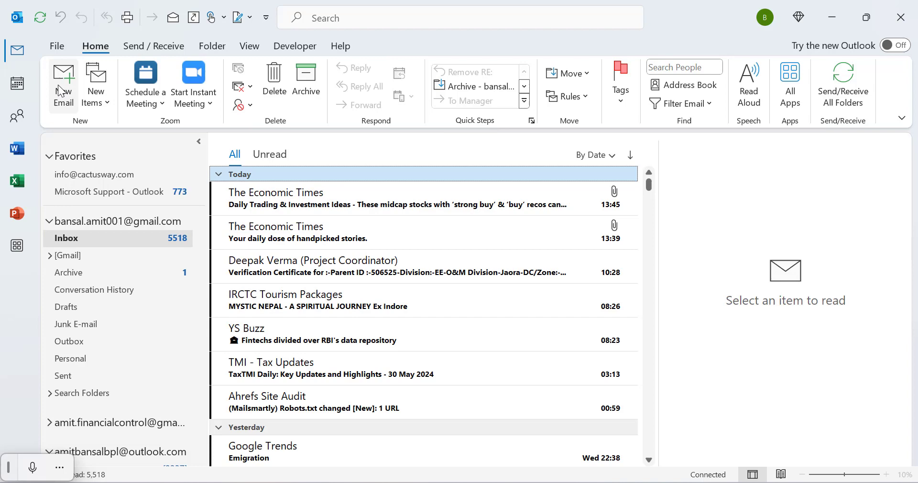
In a new email, type '#a' so it expands to "Let's make a difference together – plant a tree...".
left_click(63, 82)
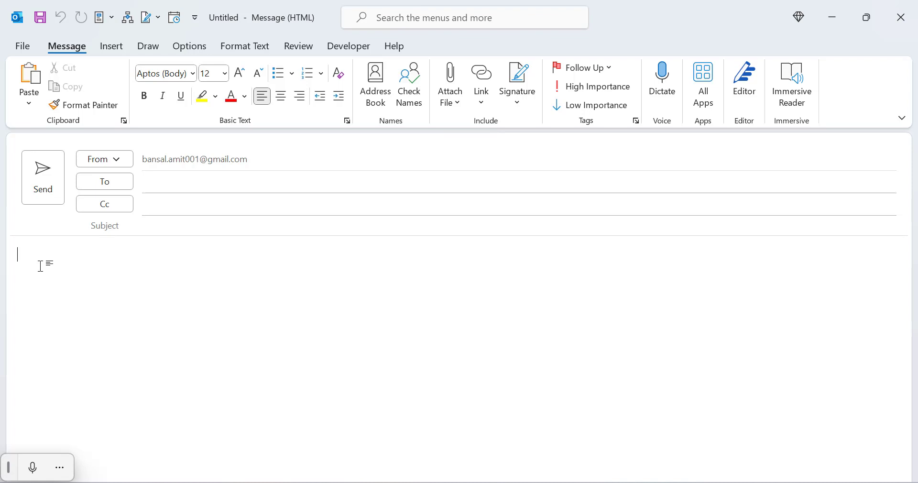
type("#a")
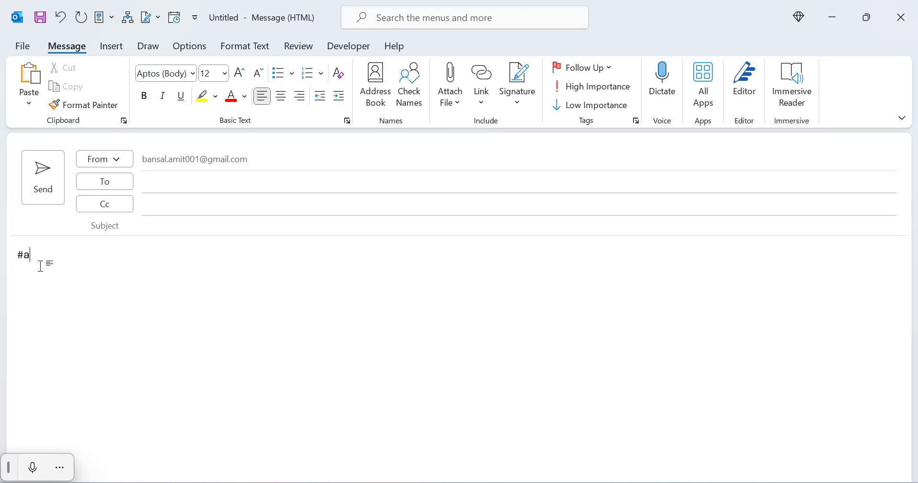
type("\"Let's make a difference together – plant a tree 🌳 today and contribute to a greener, healthier planet for future generations.\"")
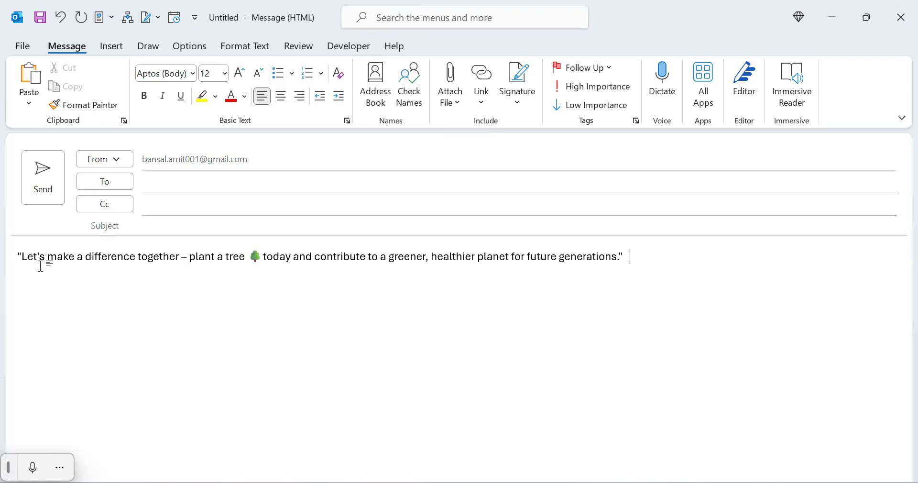